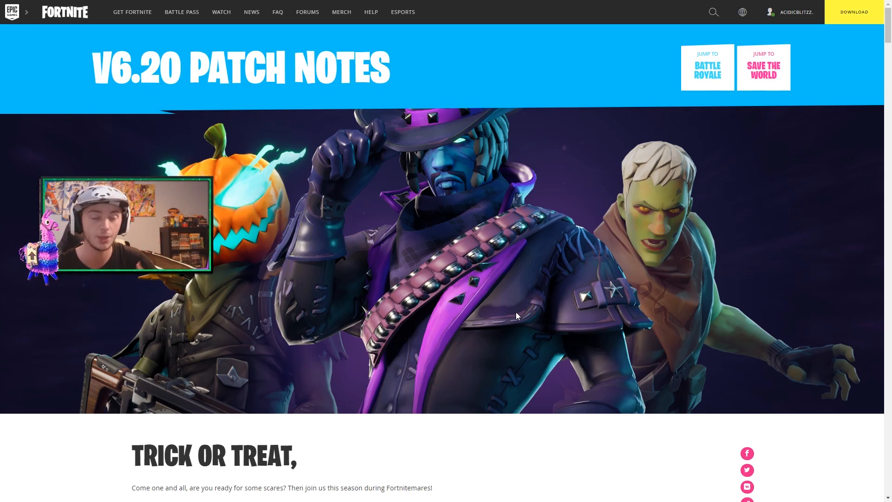
- Scroll past the V6.20 banner to the Trick or Treat intro and Fortnitemares 2018 video
scroll("down", 3)
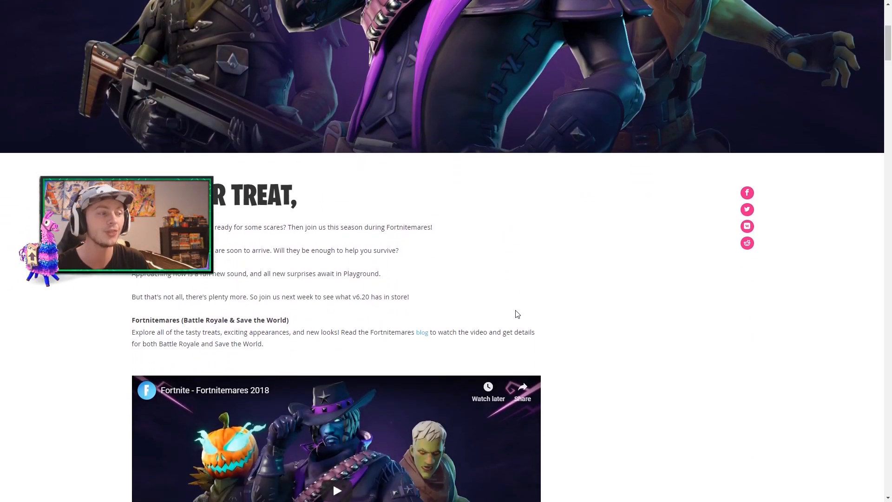
scroll("down", 3)
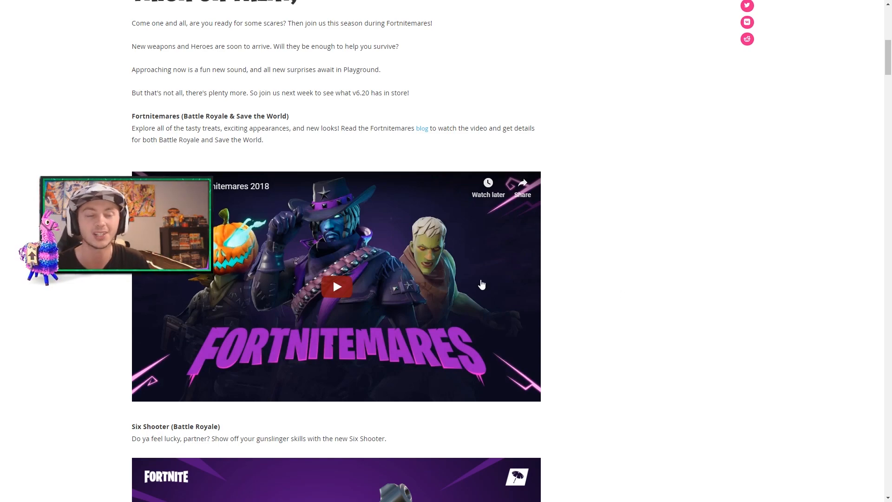
- Play the embedded Fortnitemares 2018 YouTube trailer to its end
left_click(337, 298)
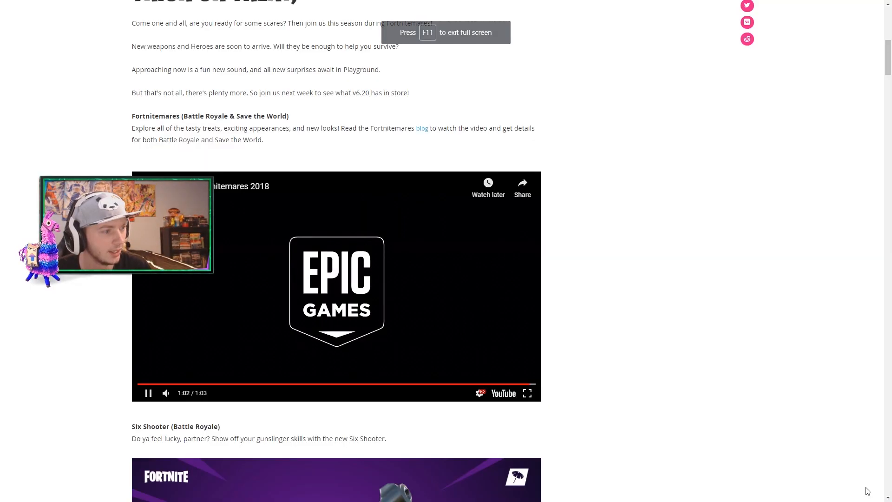
- Jump the trailer back to 0:34 and scroll past Six Shooter to Glider Re-Deploy
scroll("down", 3)
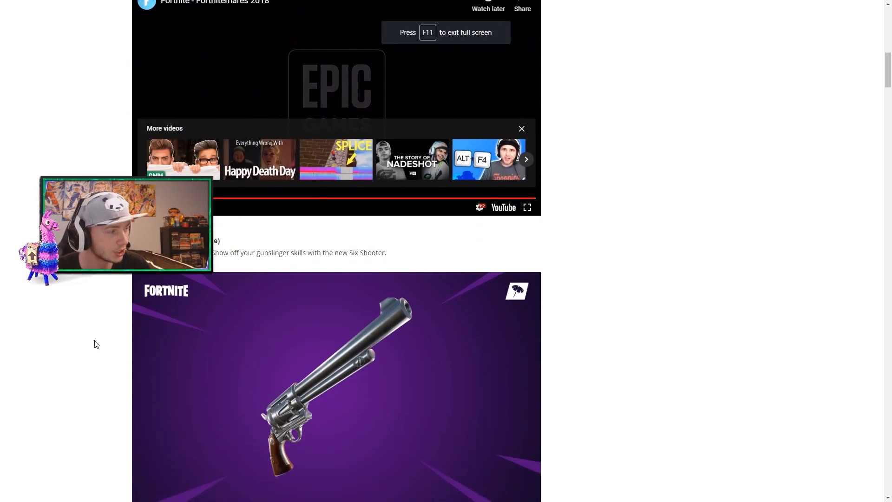
scroll("down", 3)
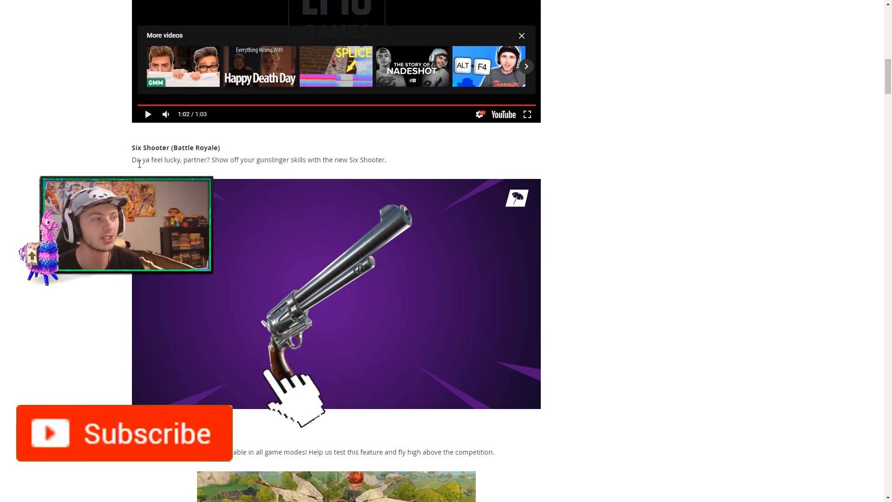
left_click(124, 433)
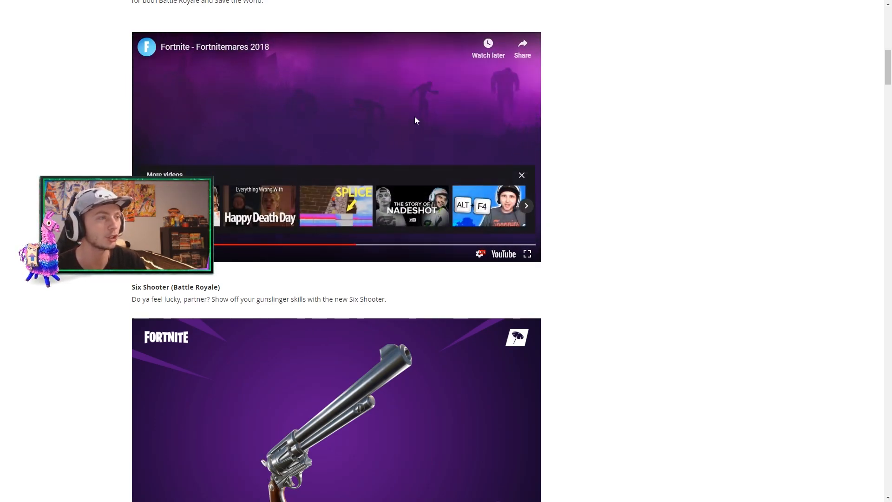
scroll("down", 3)
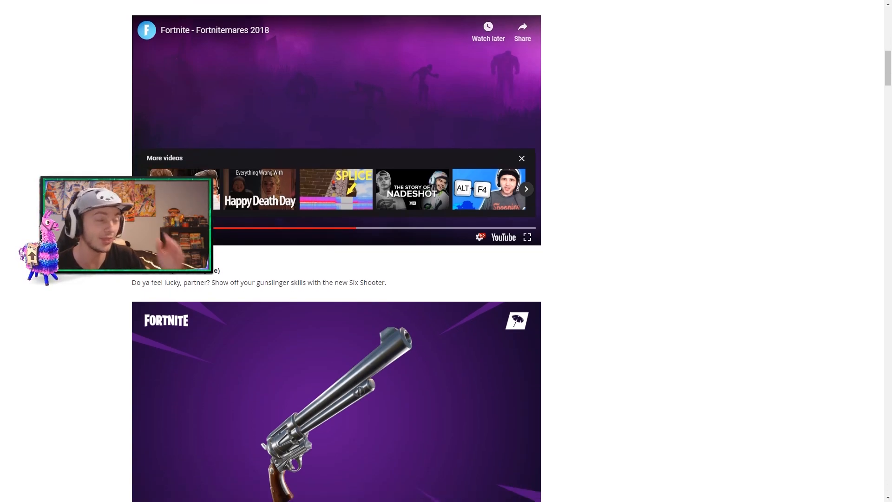
scroll("down", 3)
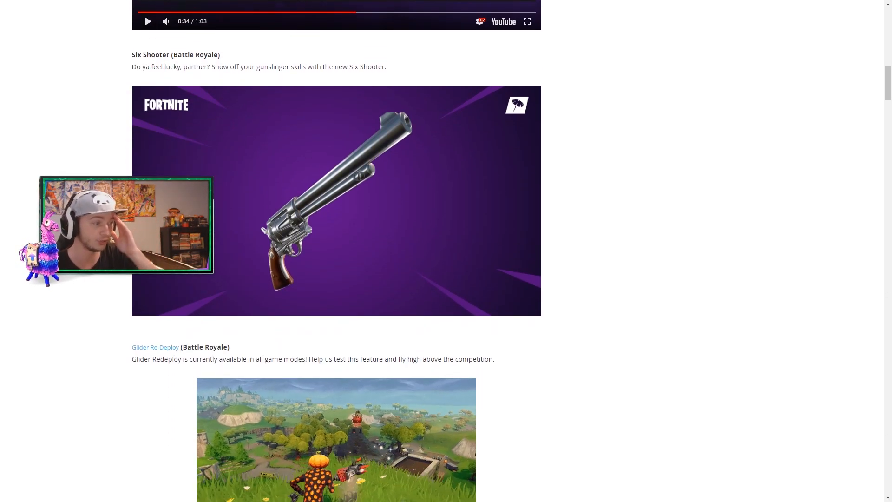
- Scroll through Glider Re-Deploy, New Playground Items and New Mythic Soldier to the 50% Off Sale
scroll("down", 3)
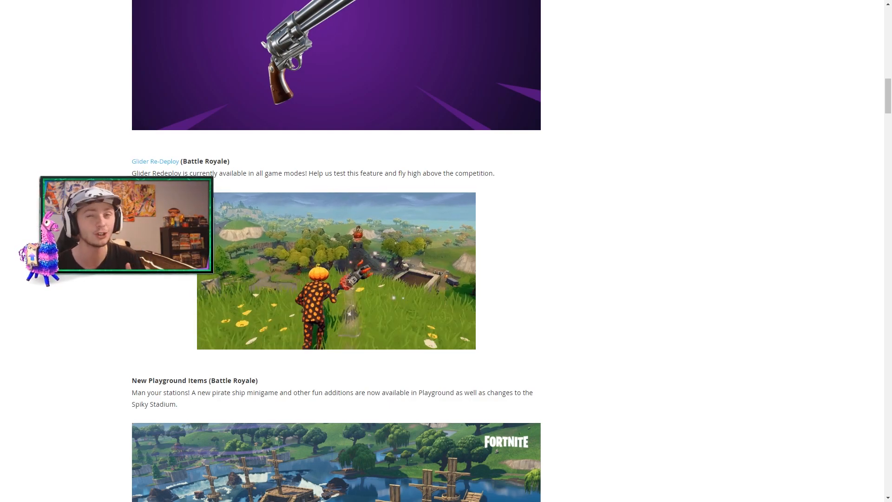
scroll("down", 3)
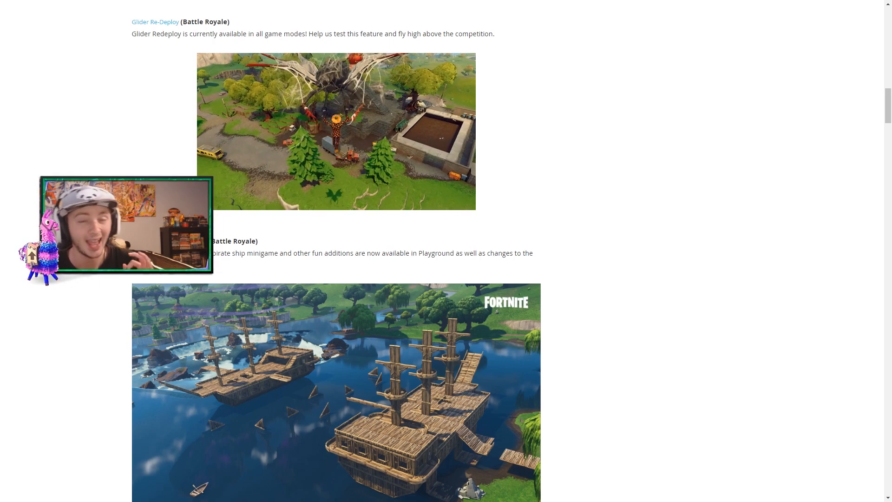
scroll("down", 3)
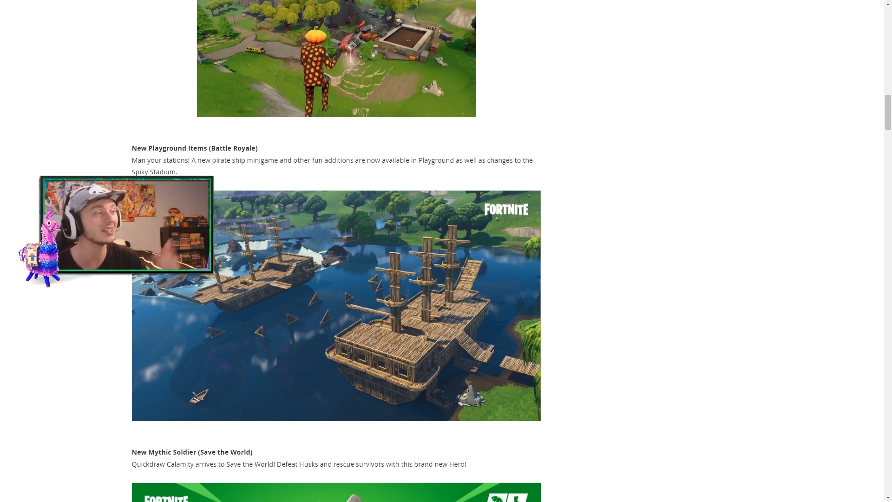
scroll("down", 3)
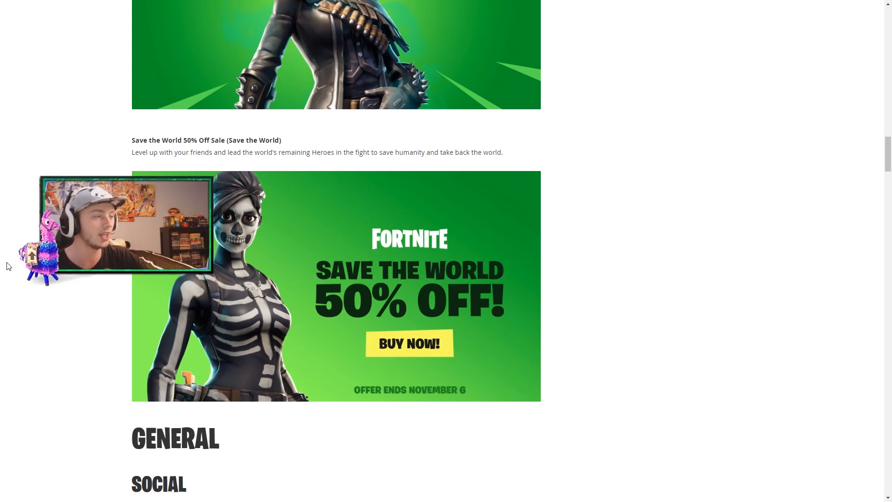
- Scroll past General, Social and Known Issues to Battle Royale's Fortnitemares event notes
scroll("down", 3)
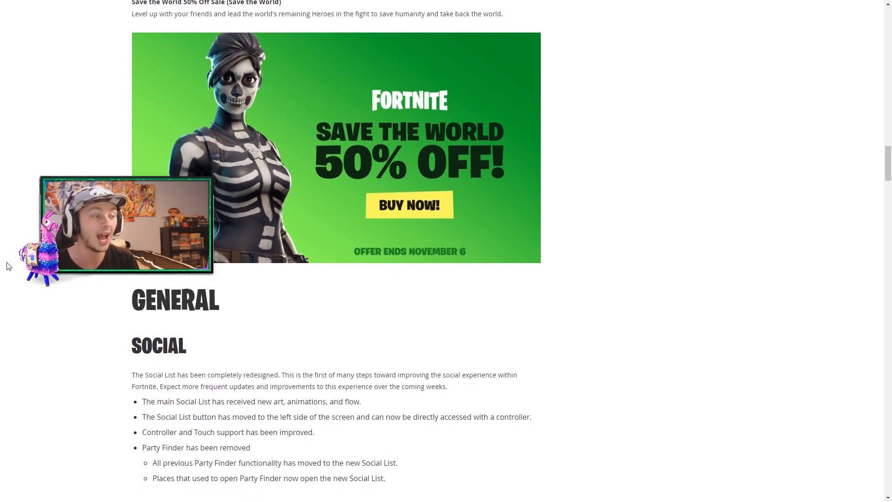
scroll("down", 3)
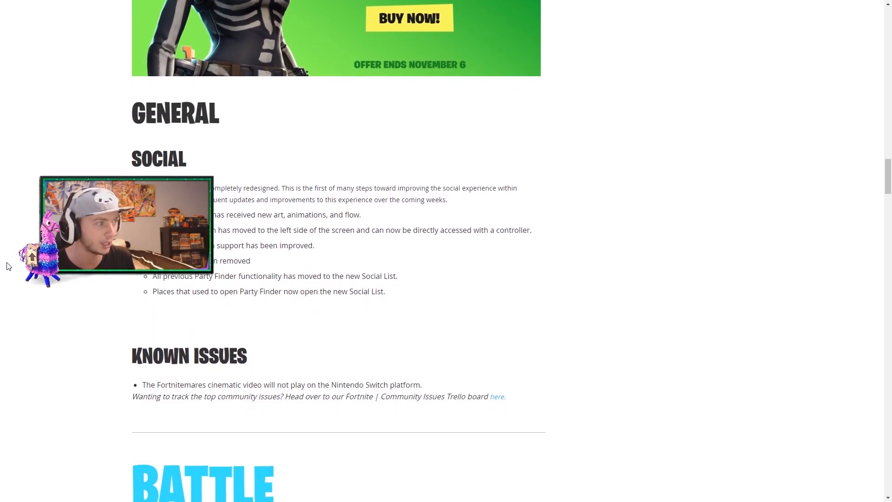
scroll("down", 3)
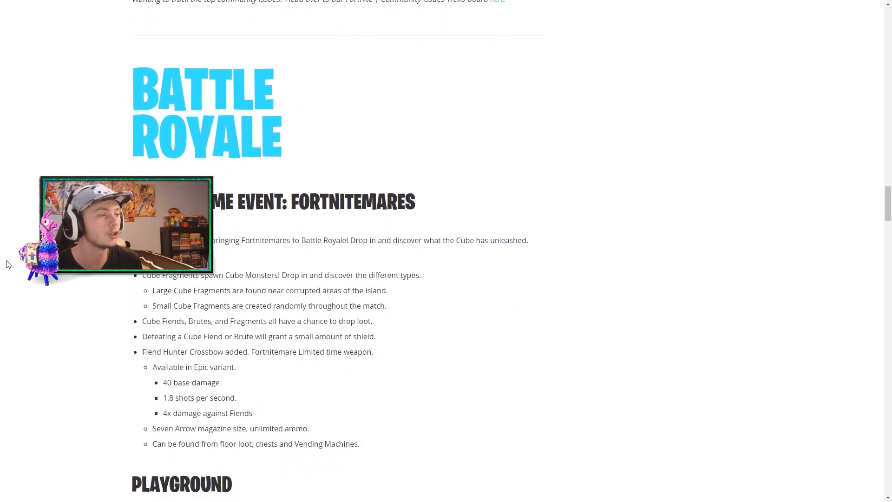
scroll("down", 3)
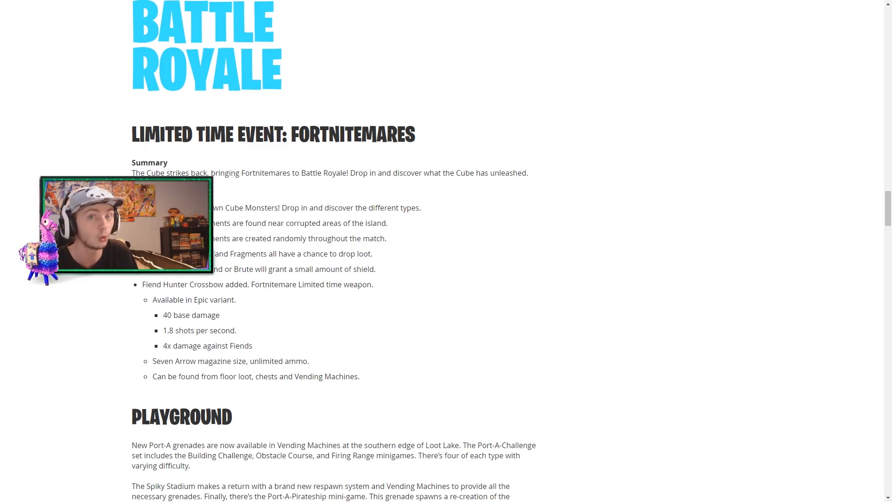
- Scroll to the Playground notes listing Port-A-Challenge minigames and Spiky Stadium v2
scroll("down", 3)
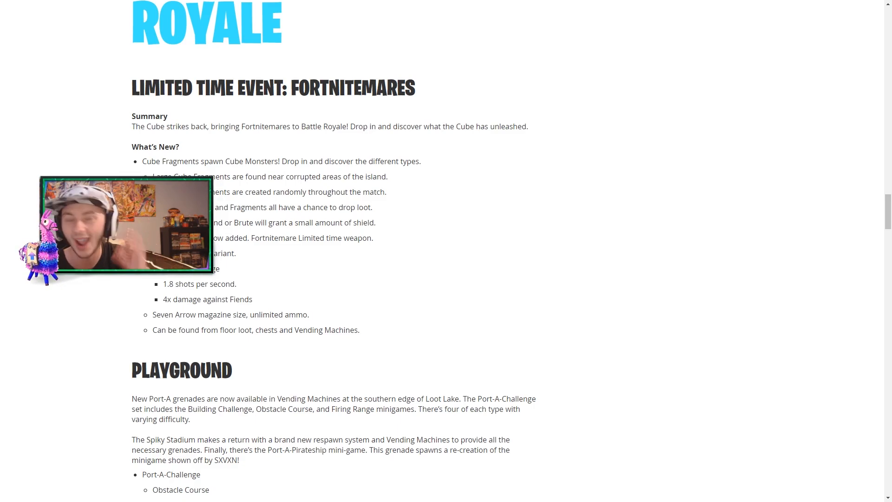
scroll("down", 3)
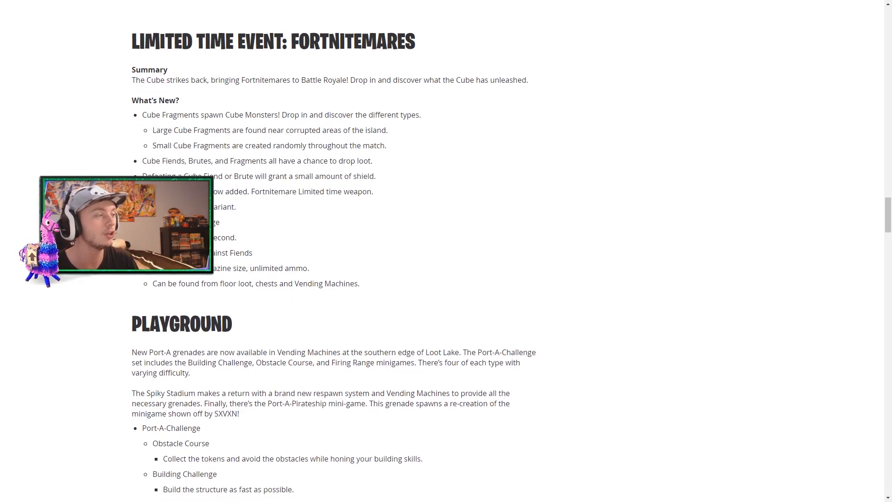
scroll("down", 3)
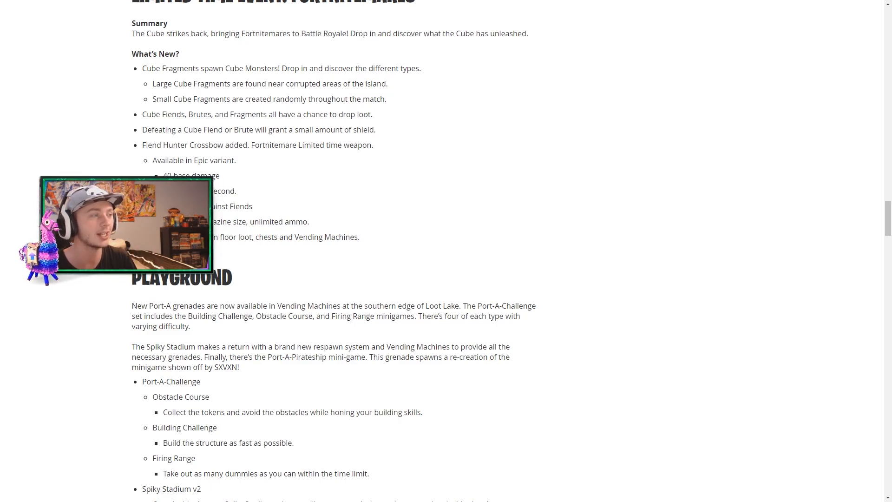
scroll("down", 3)
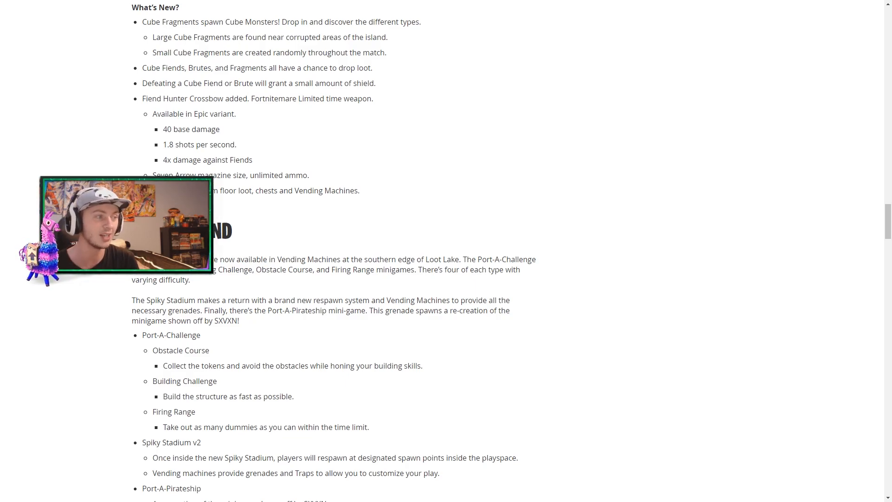
scroll("up", 3)
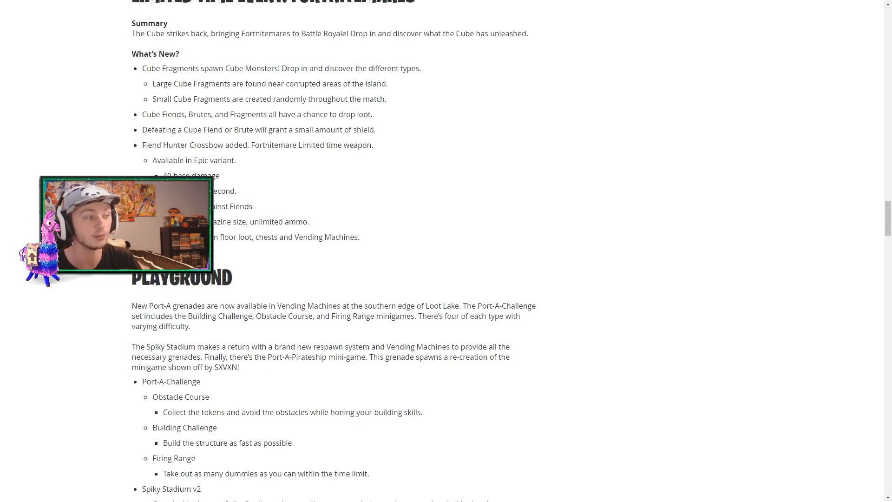
- Read down to Weapons + Items, covering the Six Shooter and Pumpkin Rocket Launcher entries
scroll("down", 3)
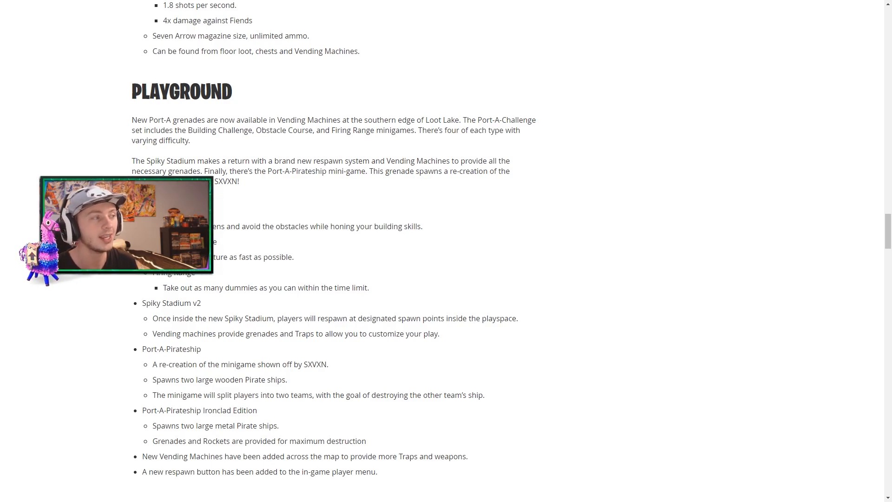
scroll("down", 3)
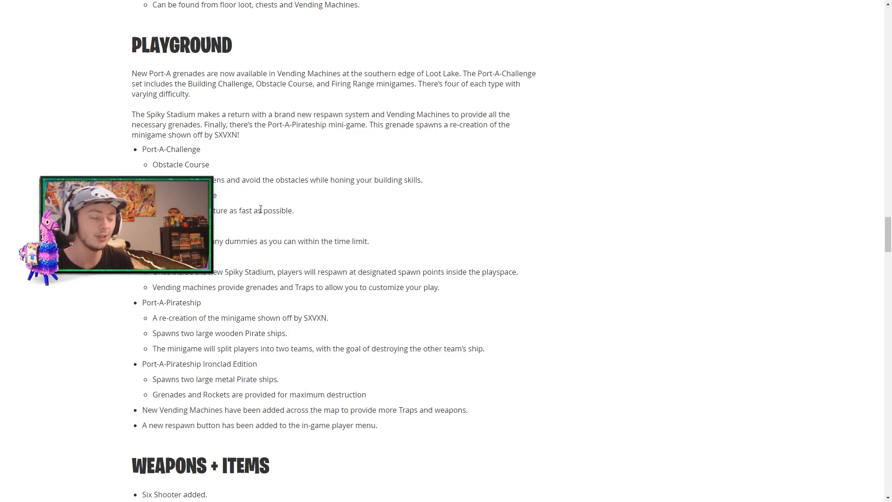
scroll("down", 3)
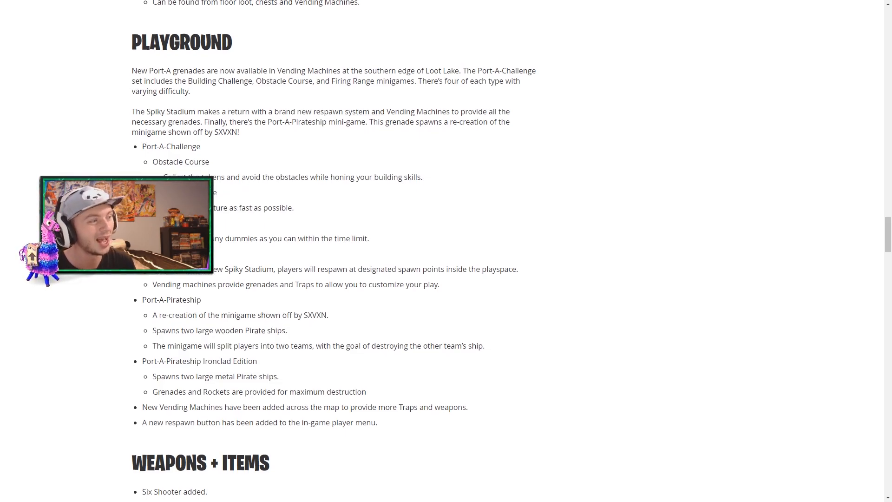
scroll("down", 3)
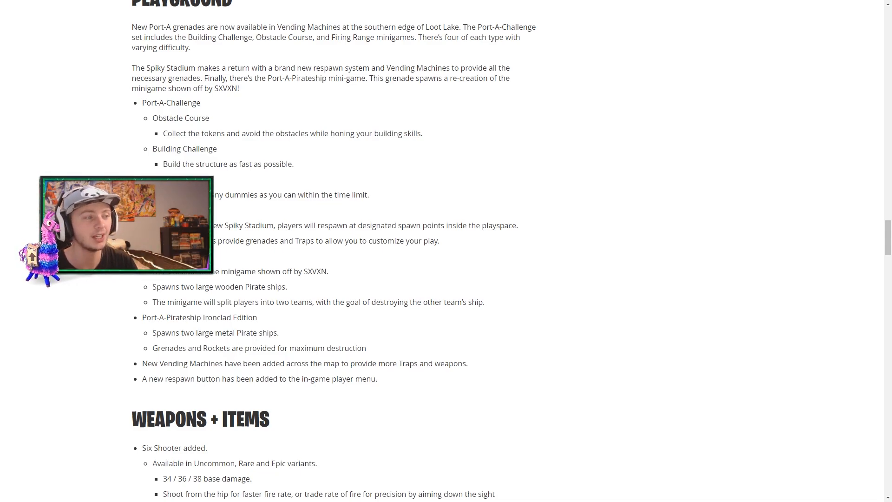
scroll("down", 3)
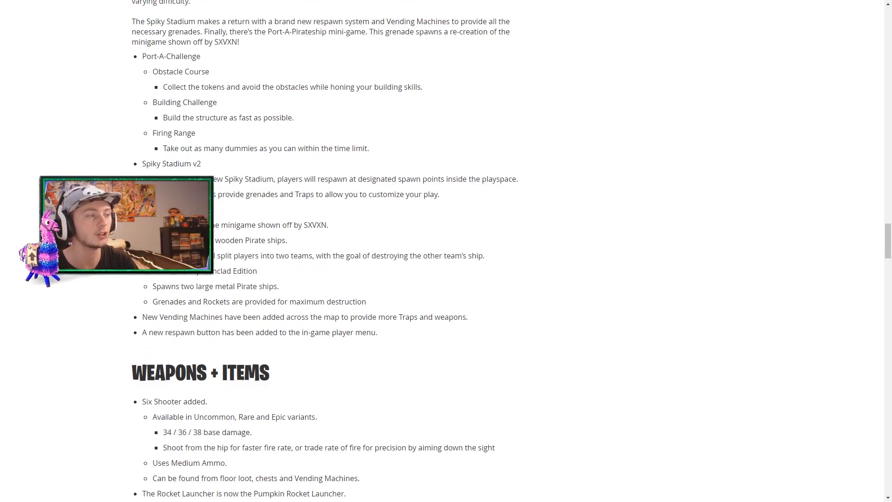
scroll("down", 3)
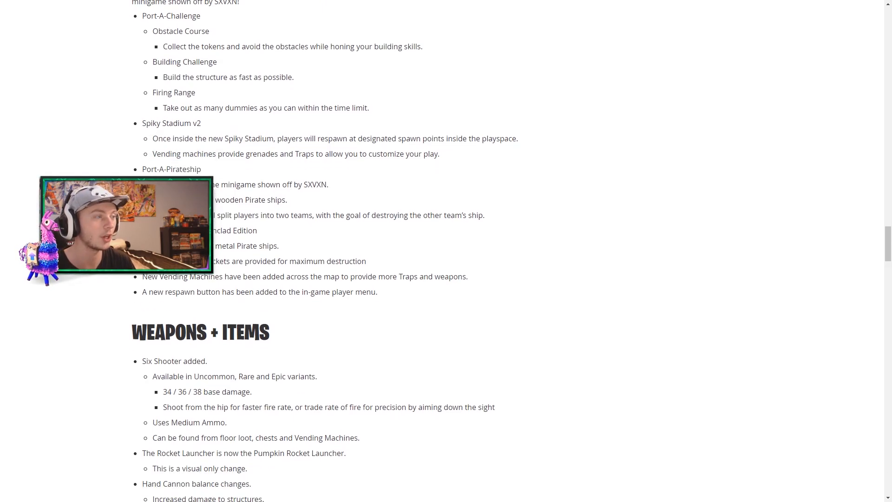
scroll("down", 3)
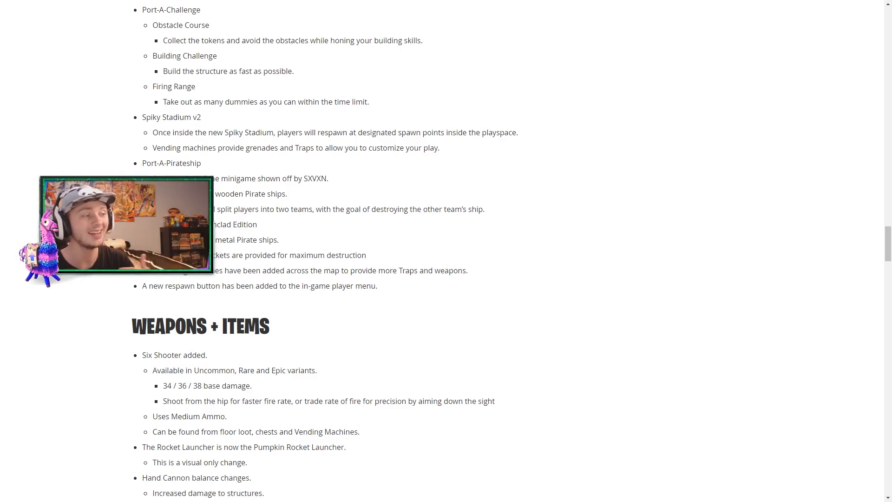
scroll("up", 3)
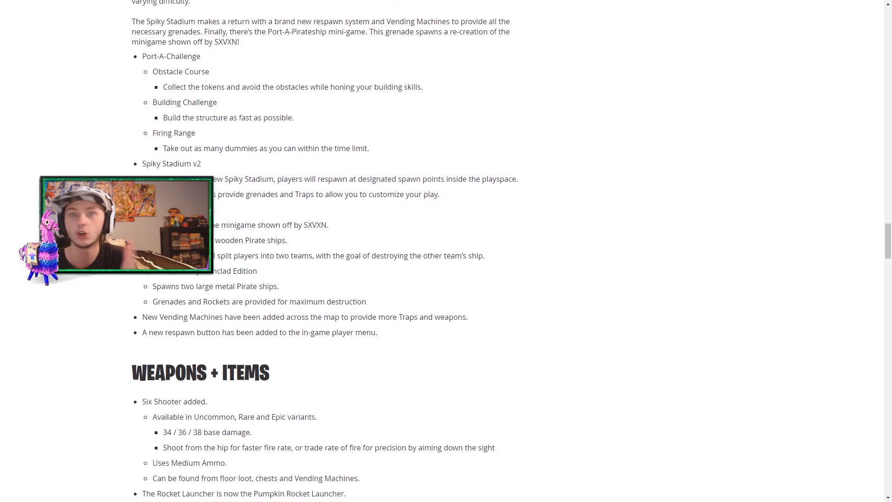
mouse_move(216, 253)
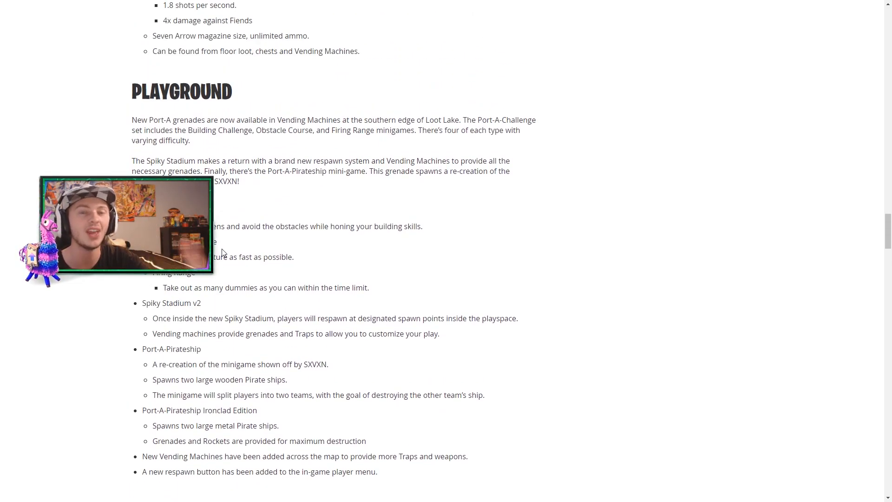
- Scroll to the Hand Cannon balance changes and Stink Bomb entry
scroll("down", 3)
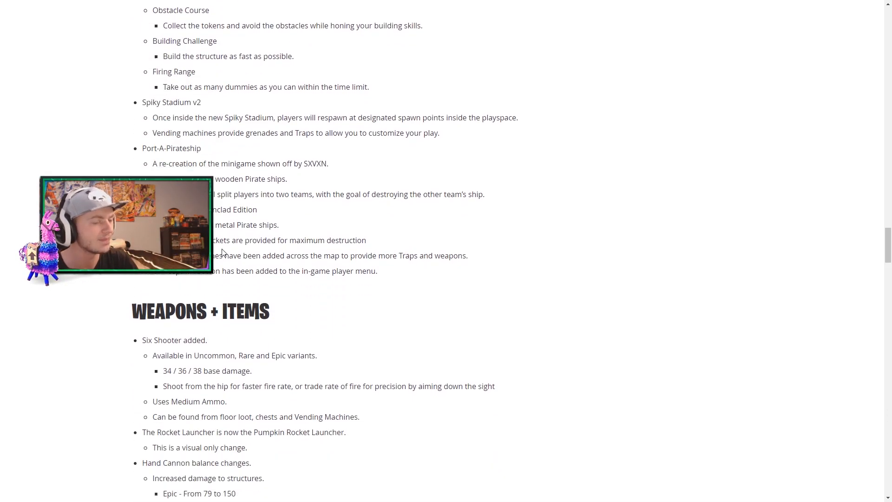
scroll("down", 3)
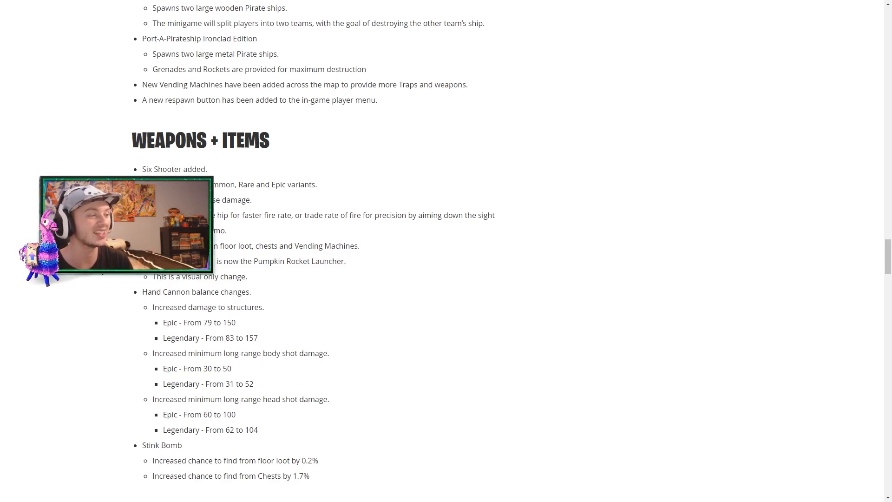
- Scroll to the Gameplay section with Glider Redeploy, respawn reloading and Storm Changes
scroll("down", 3)
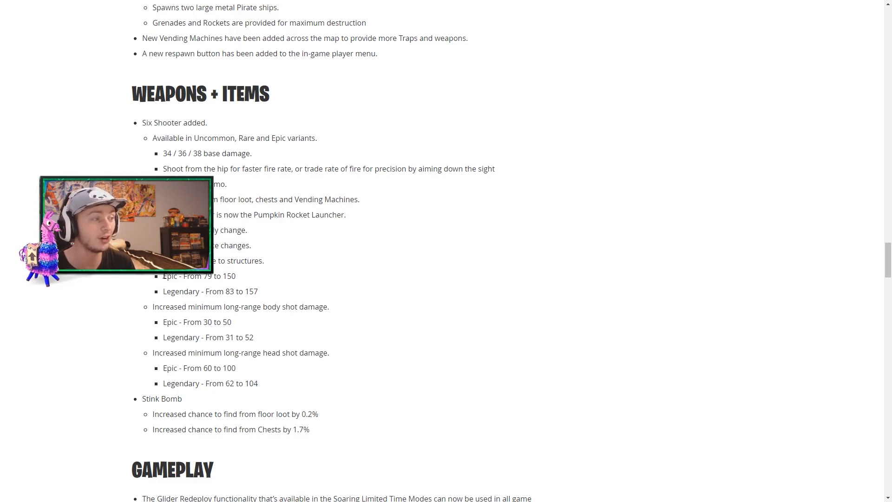
mouse_move(274, 294)
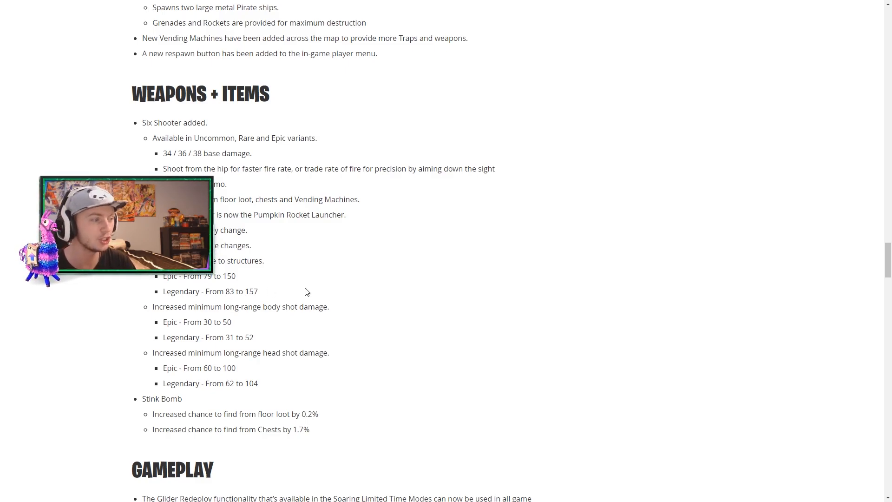
scroll("down", 3)
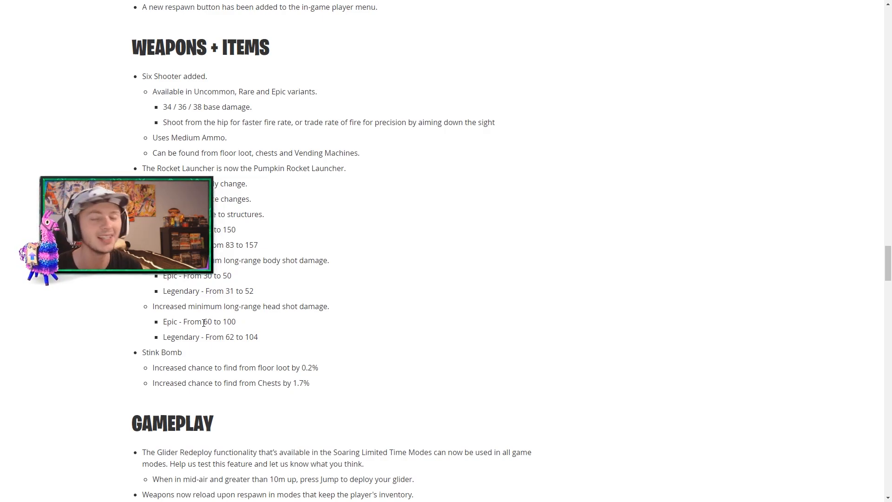
scroll("down", 3)
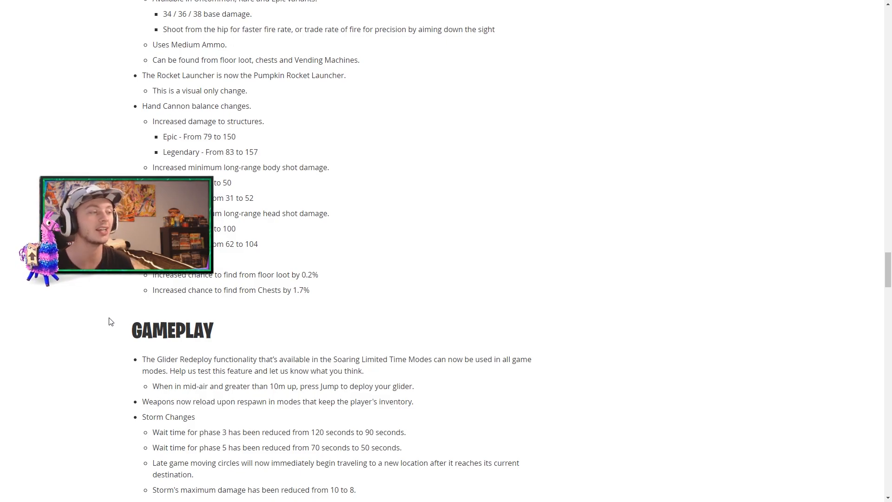
- Scroll to the Gameplay Bug Fixes list and the Audio section's Trap sound changes
scroll("down", 3)
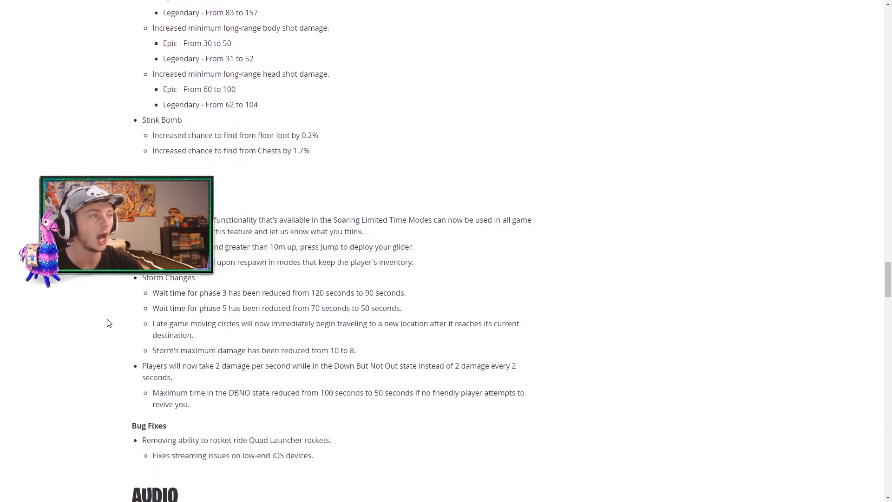
scroll("down", 3)
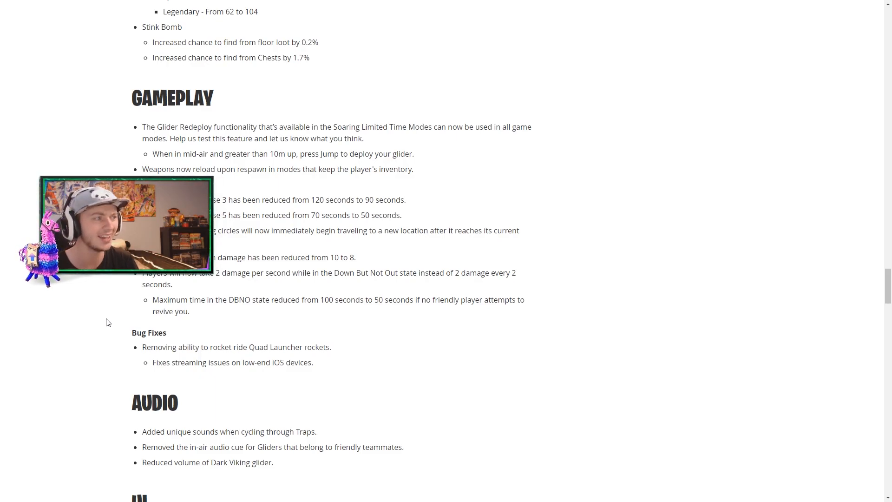
- Highlight the "Quad Launcher rockets." bug fix text in the patch notes
scroll("down", 3)
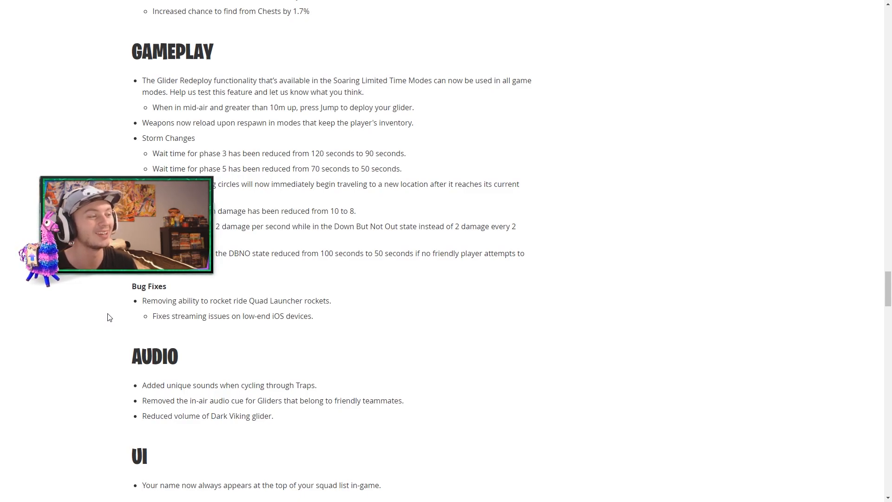
left_click_drag(159, 301, 273, 300)
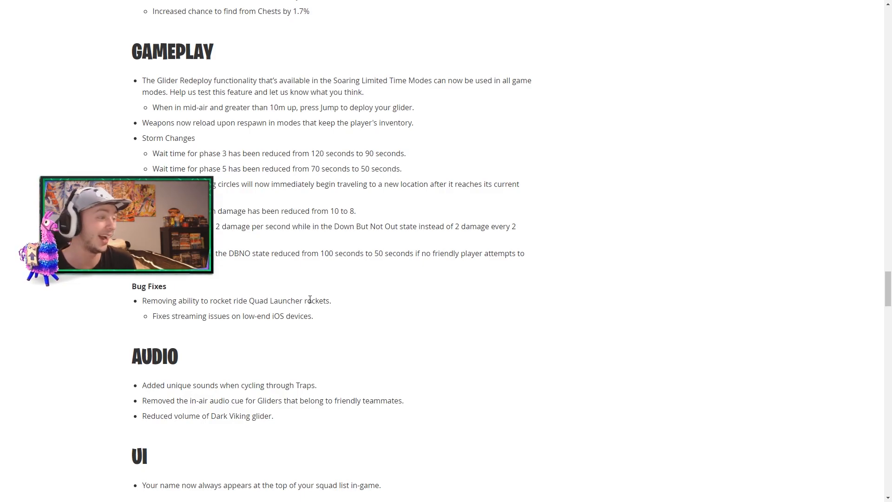
left_click_drag(248, 301, 331, 301)
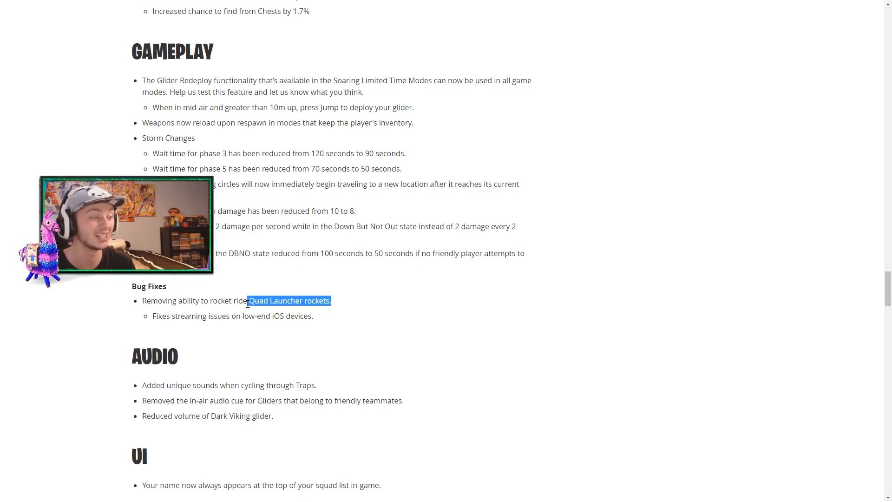
- Scroll down toward Save the World, then back up to the Playground minigames and Six Shooter
scroll("down", 3)
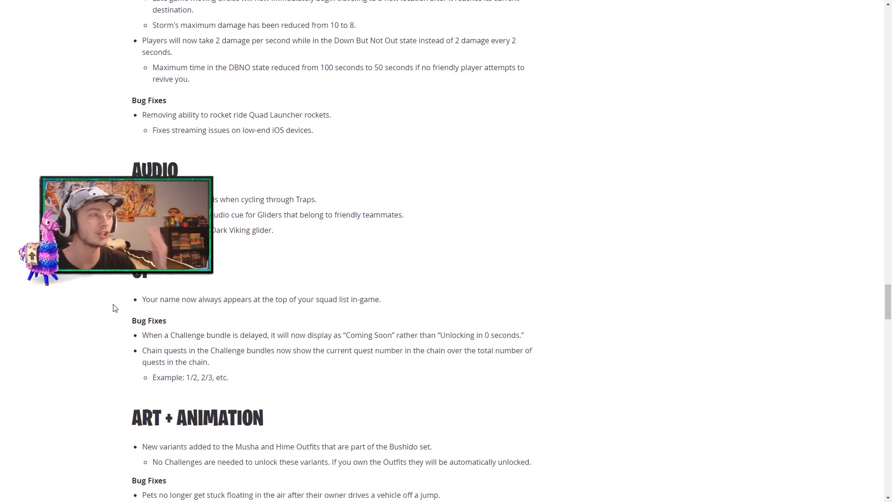
scroll("down", 3)
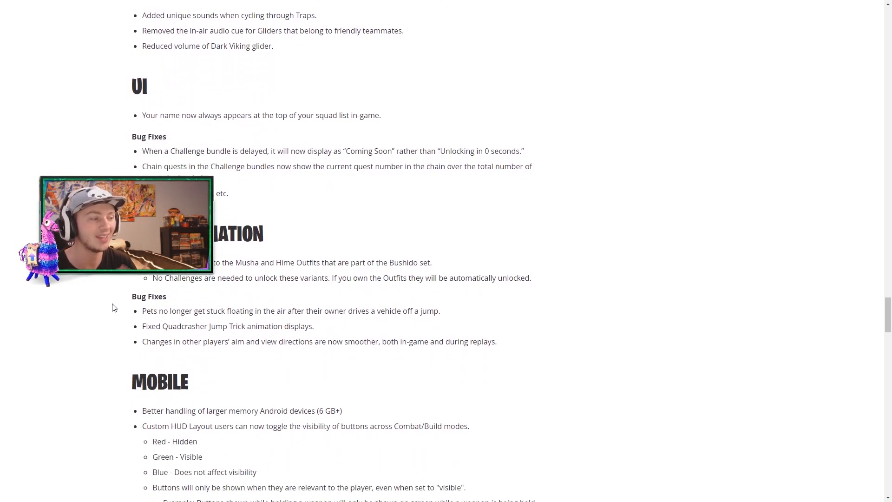
scroll("down", 3)
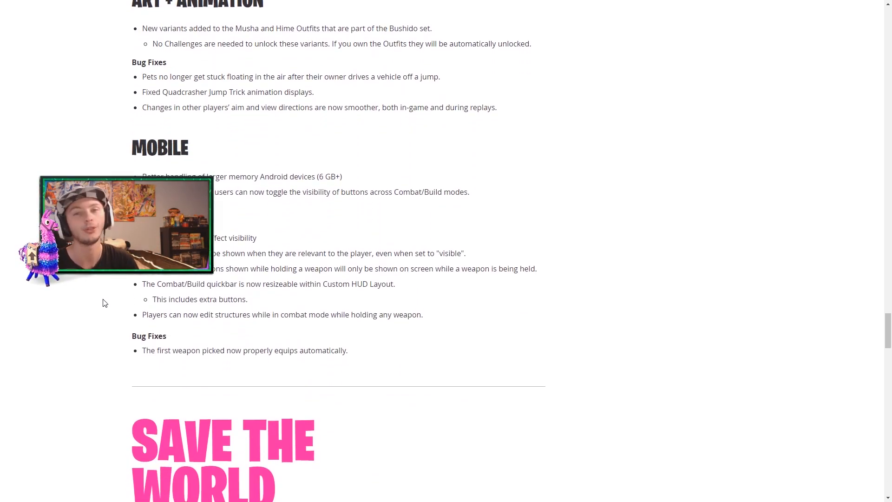
scroll("up", 3)
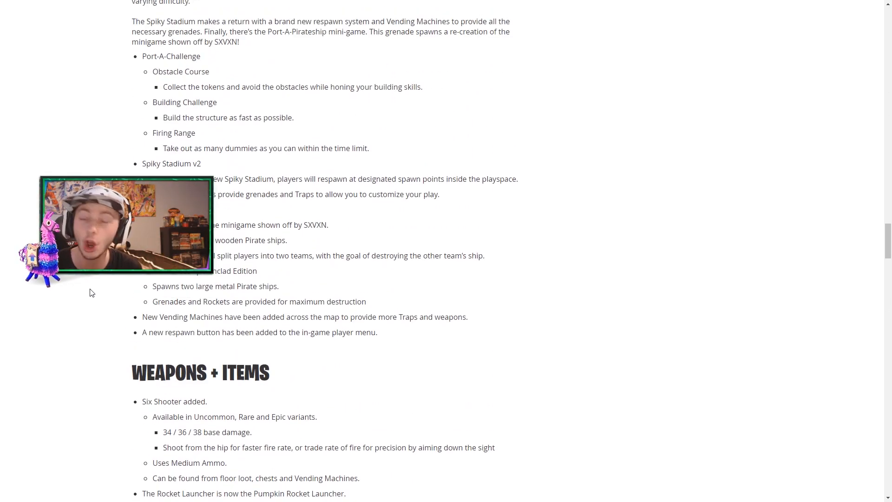
- Scroll up past Known Issues and General to the V6.20 banner and Trick or Treat intro
scroll("down", 3)
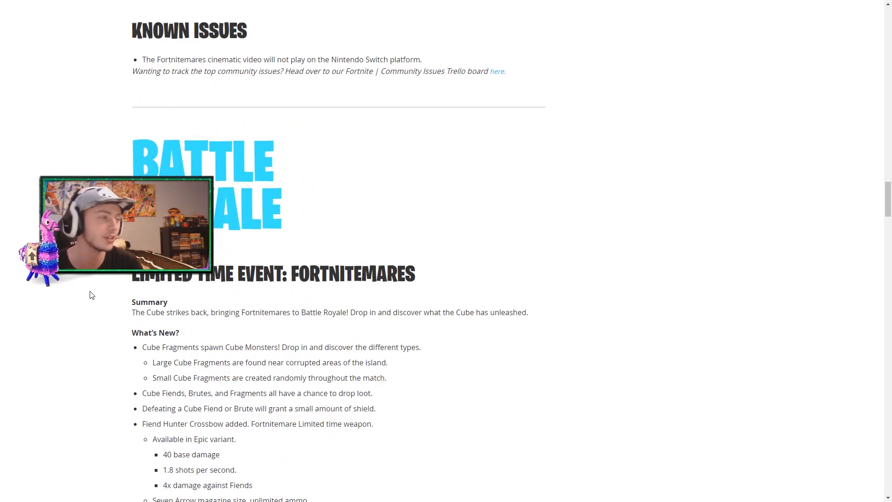
scroll("up", 3)
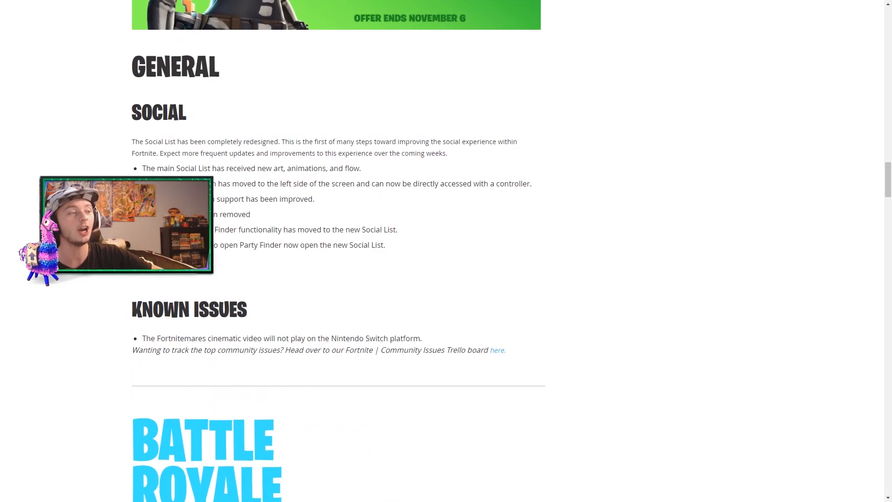
scroll("up", 3)
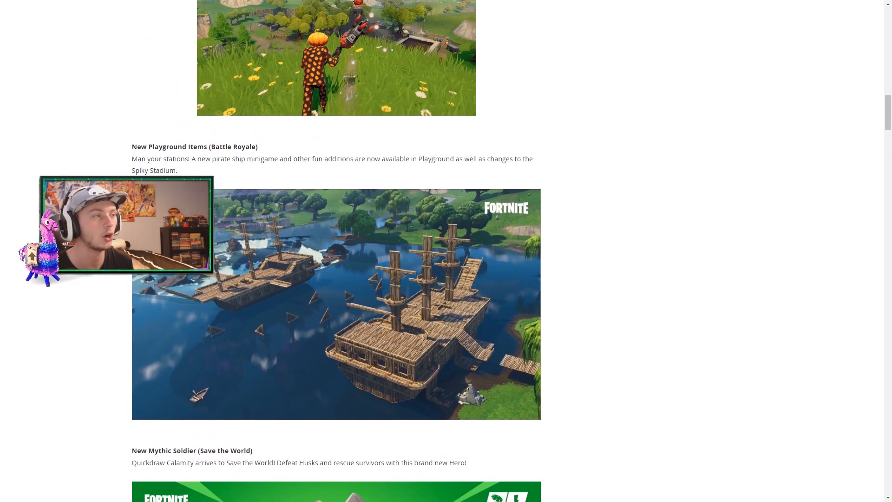
scroll("down", 3)
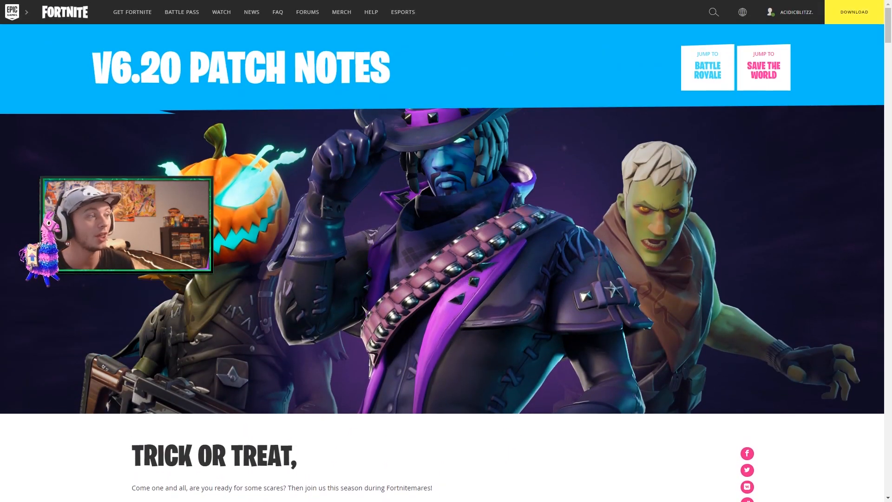
scroll("down", 3)
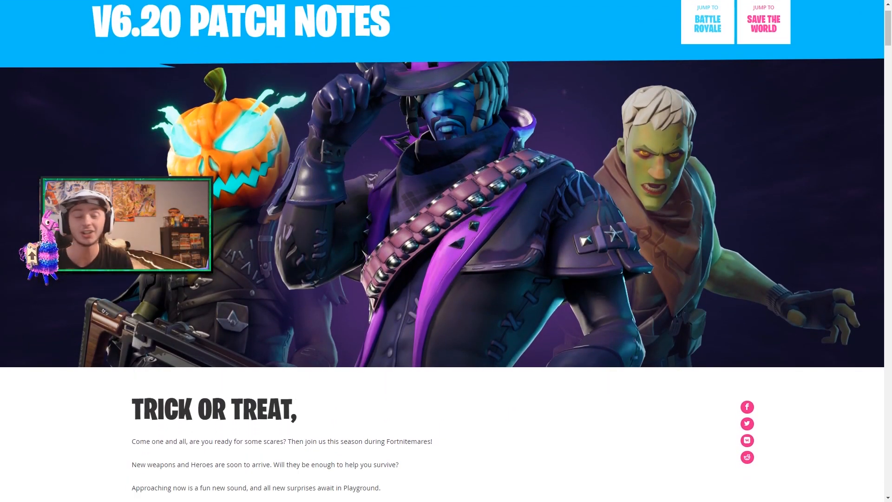